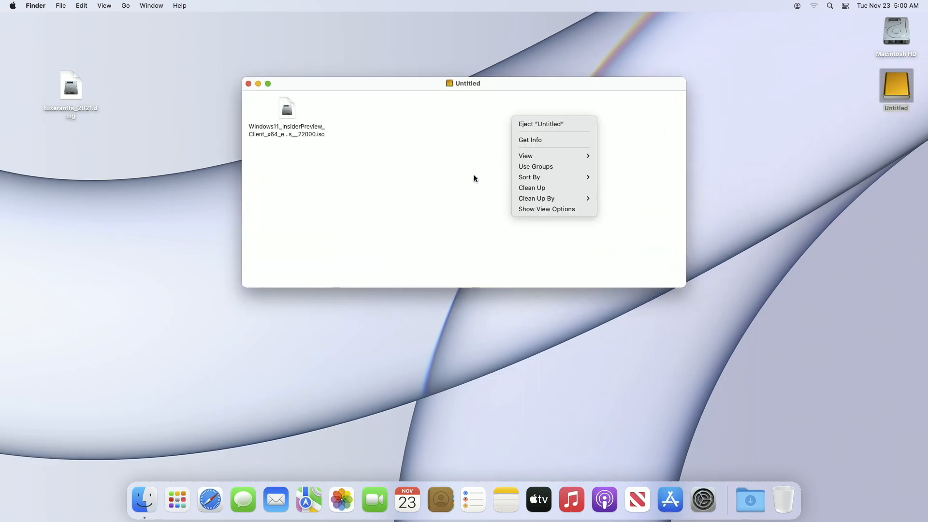
mouse_move(367, 165)
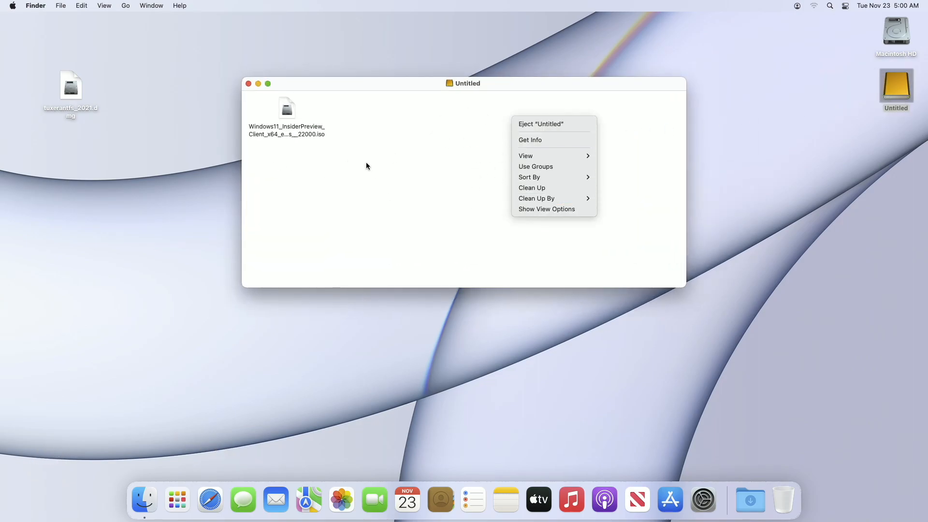
Check the Untitled drive's info shows Windows NT File System format, then dismiss it
click(530, 139)
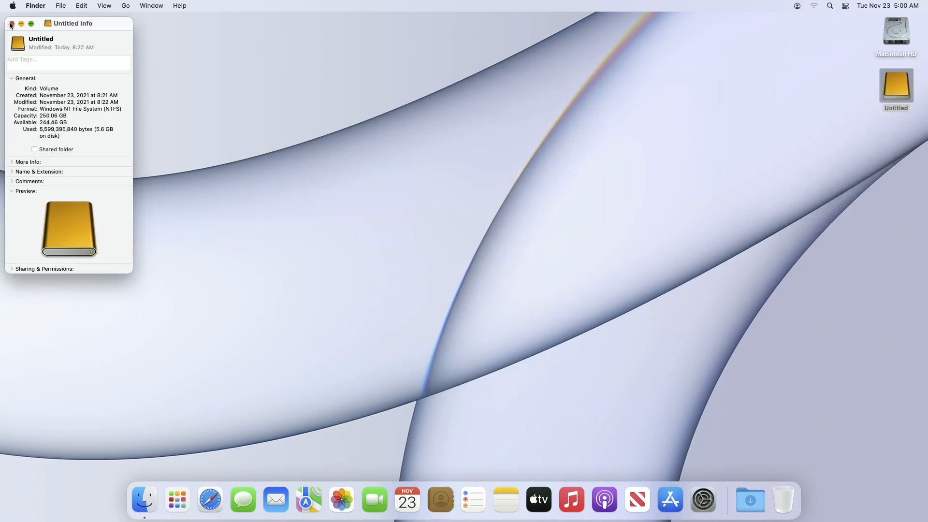
click(9, 23)
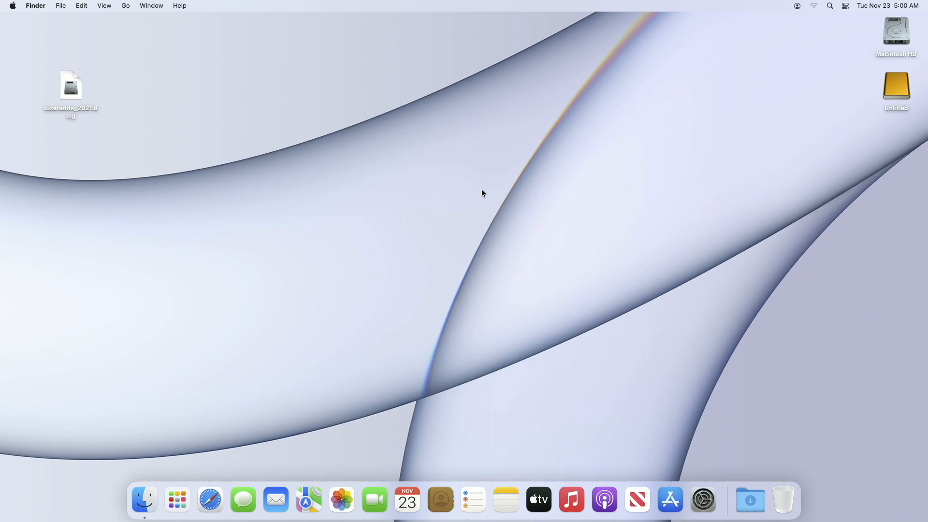
mouse_move(113, 126)
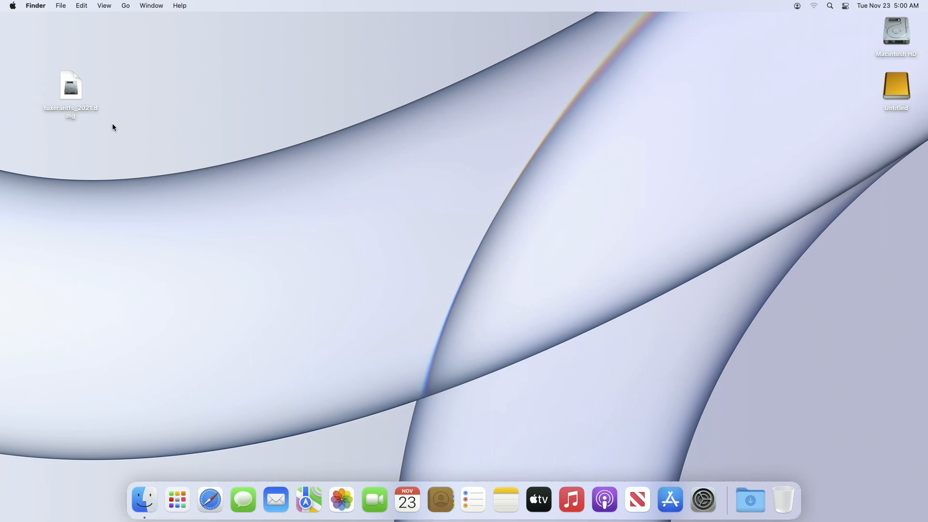
Mount tuxerantfs_2021.dmg from the desktop and select the Install Tuxera NTFS package
click(69, 86)
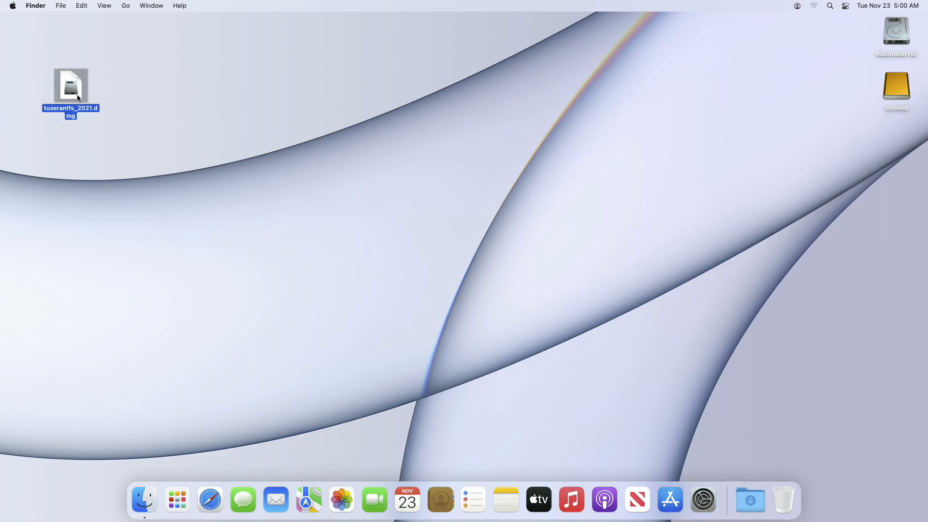
double_click(70, 85)
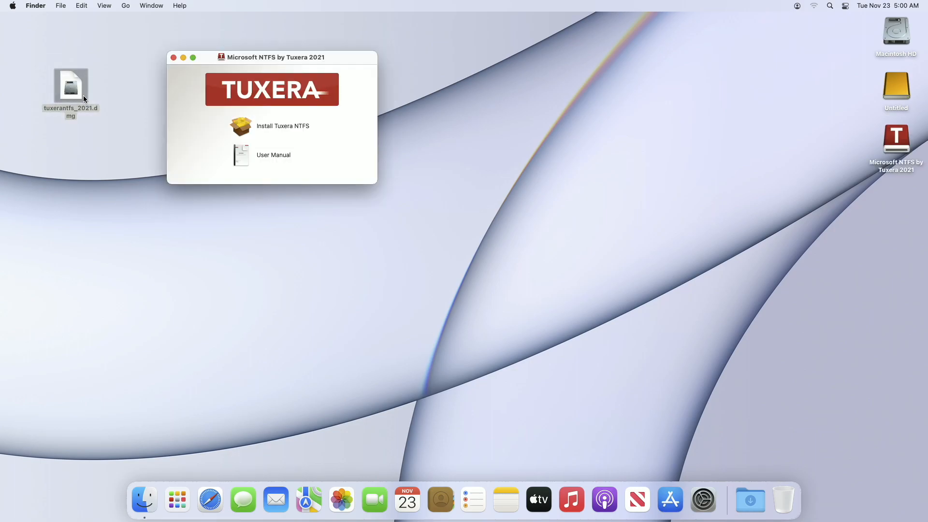
click(282, 126)
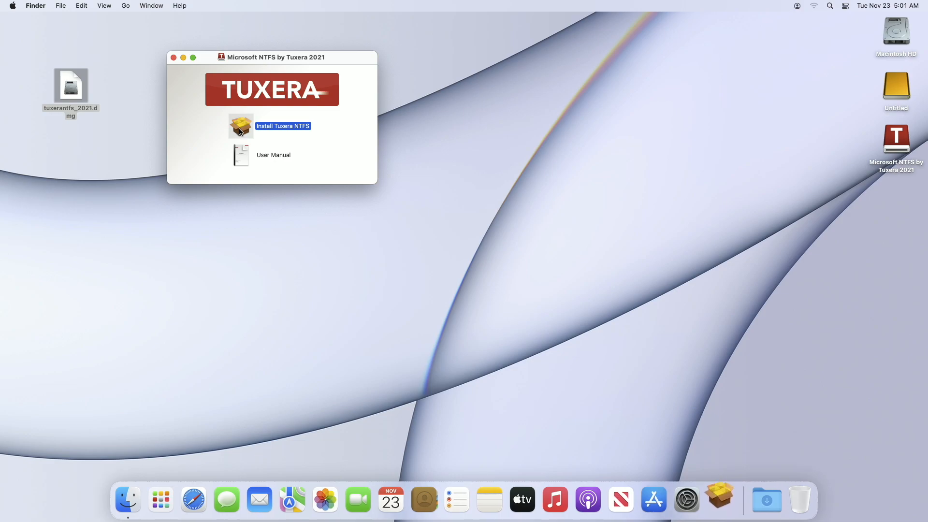
Launch the Tuxera NTFS installer, allow its installability check and pass the introduction
double_click(241, 126)
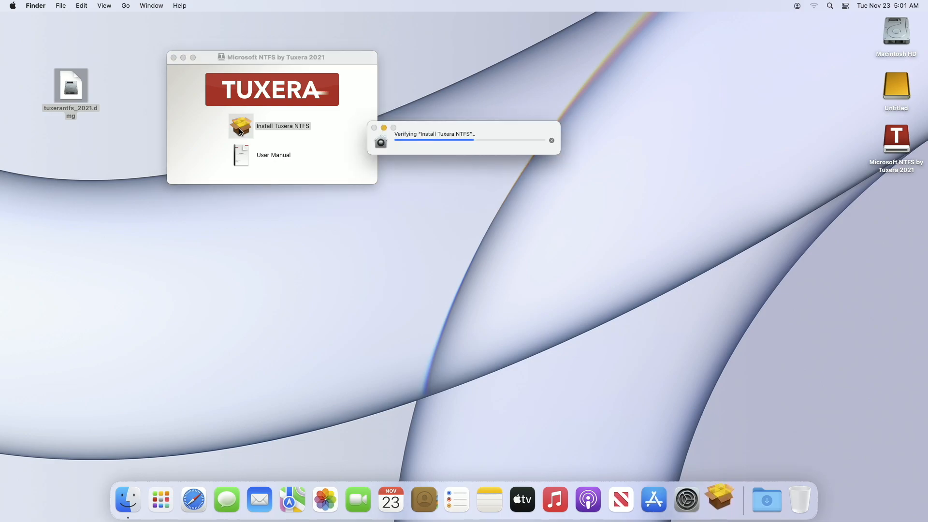
double_click(241, 126)
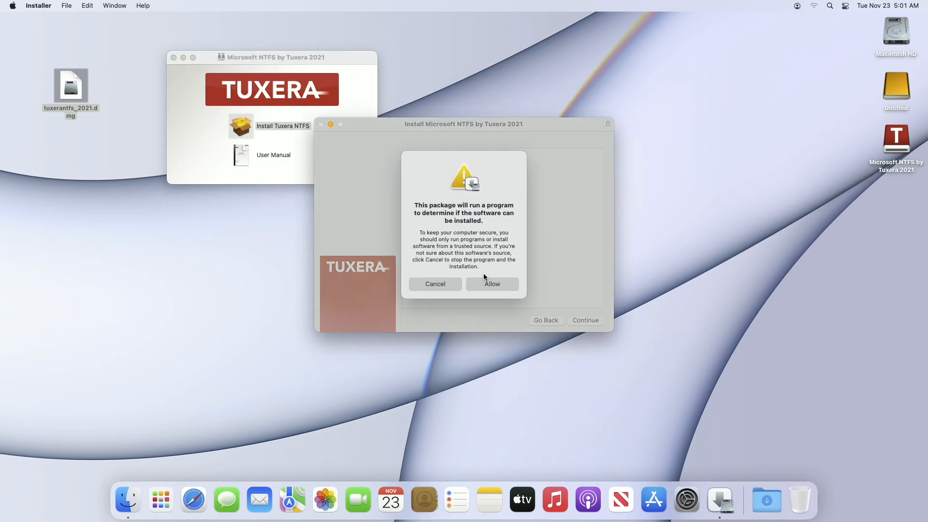
click(493, 284)
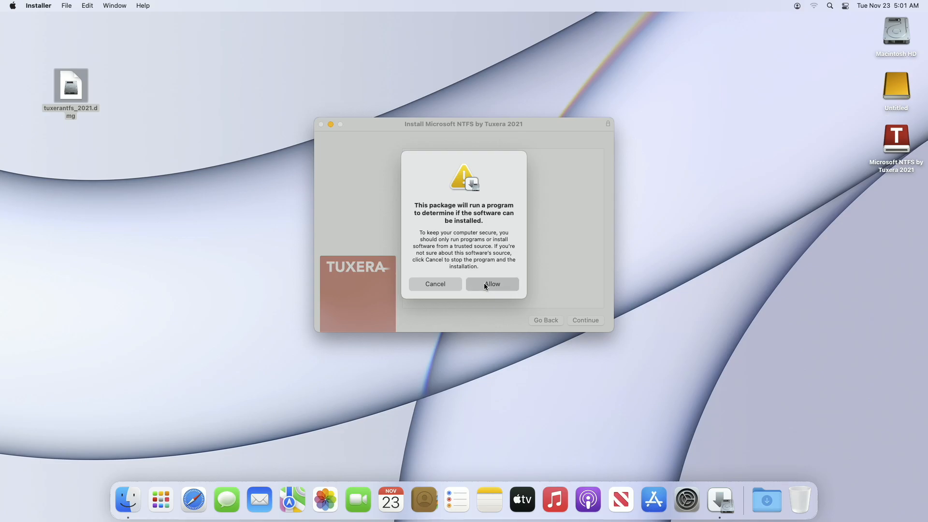
click(491, 284)
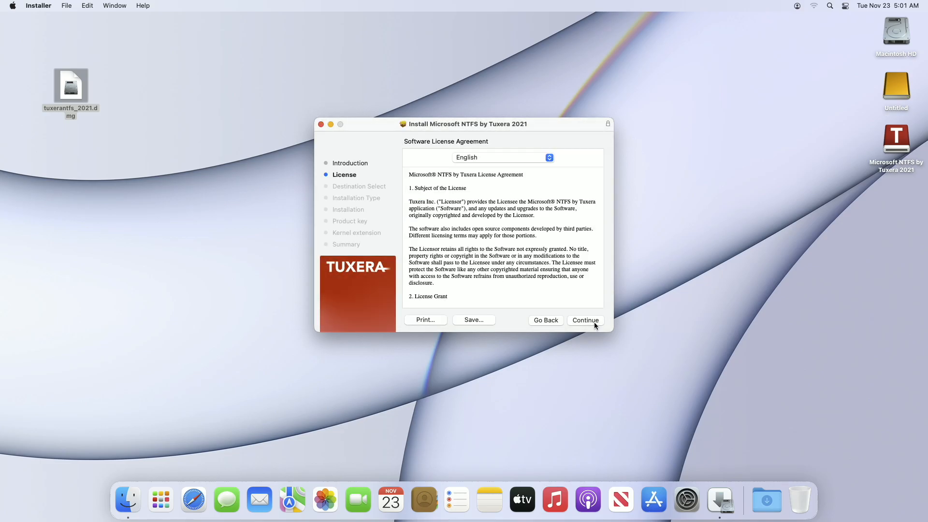
Accept the licence, run the standard install on Macintosh HD with admin authorization, choosing the 15-day trial
click(584, 320)
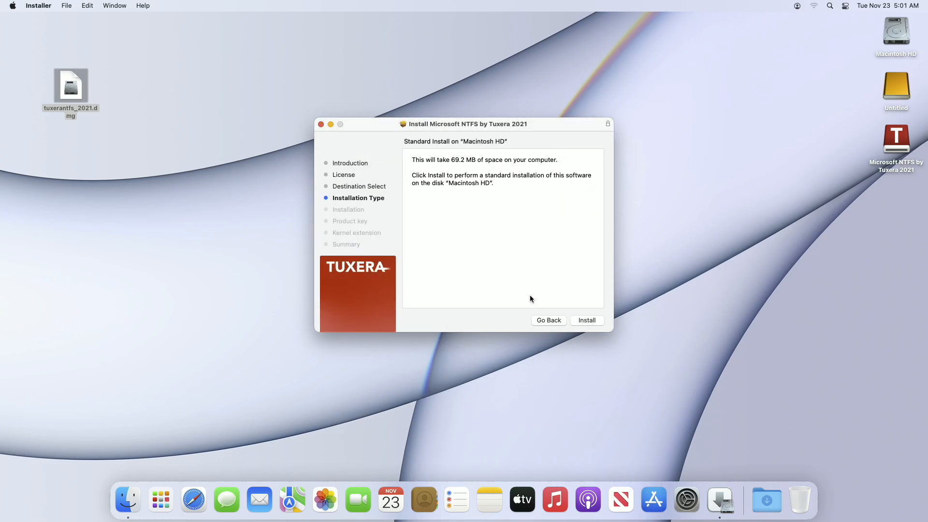
click(586, 320)
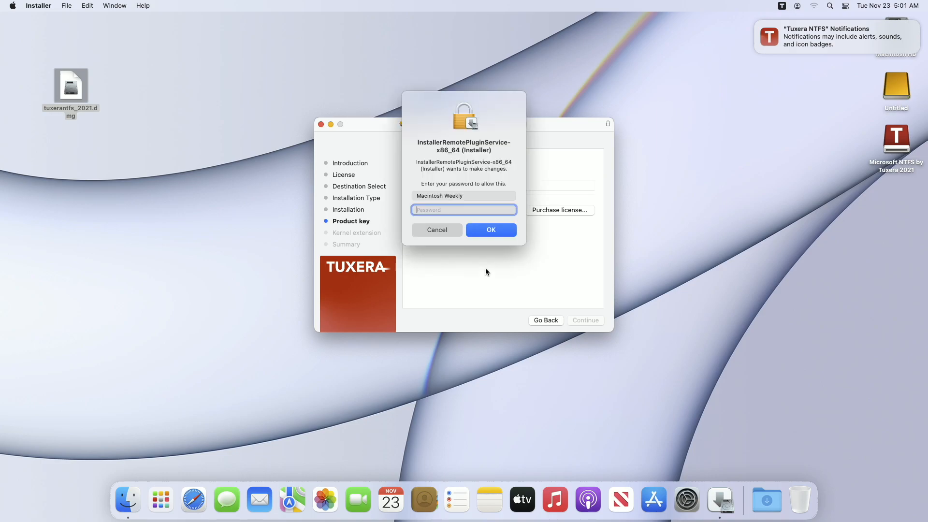
click(490, 230)
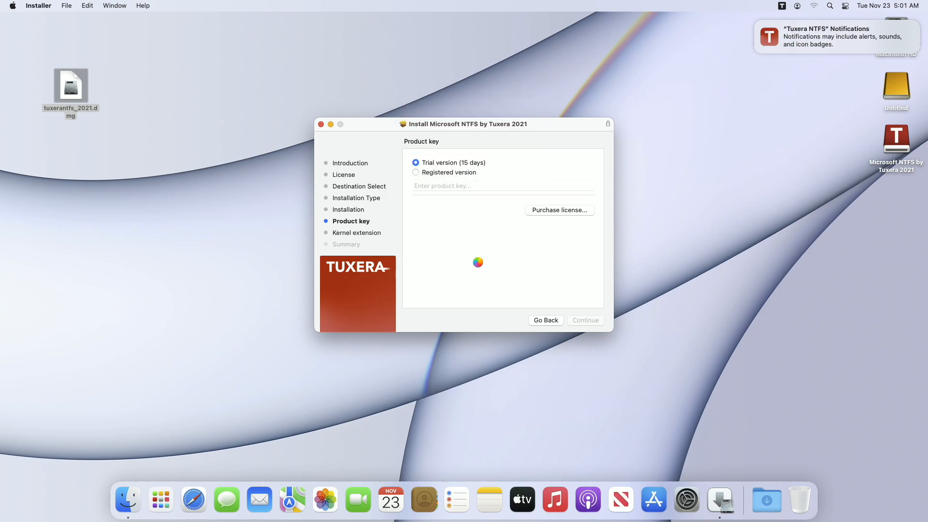
click(584, 320)
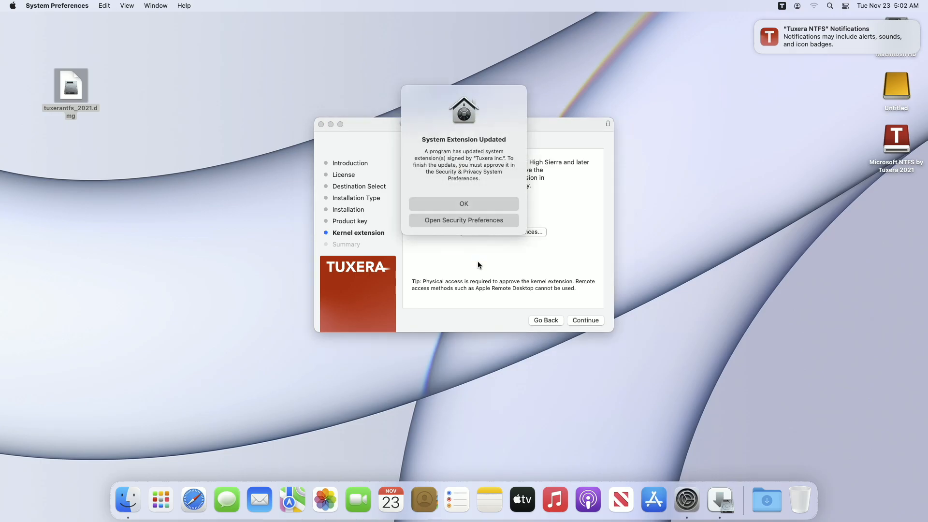
Unlock Security & Privacy and allow the Tuxera Inc. system software
click(463, 220)
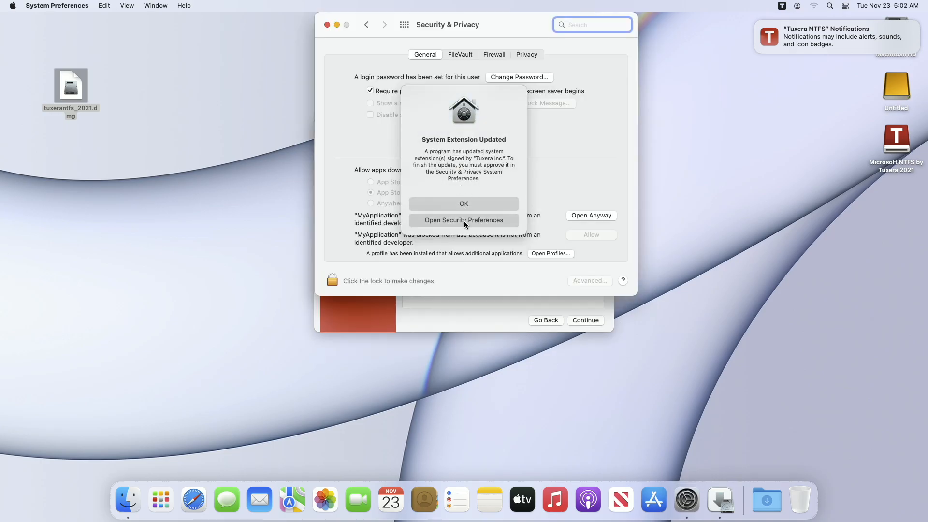
click(464, 221)
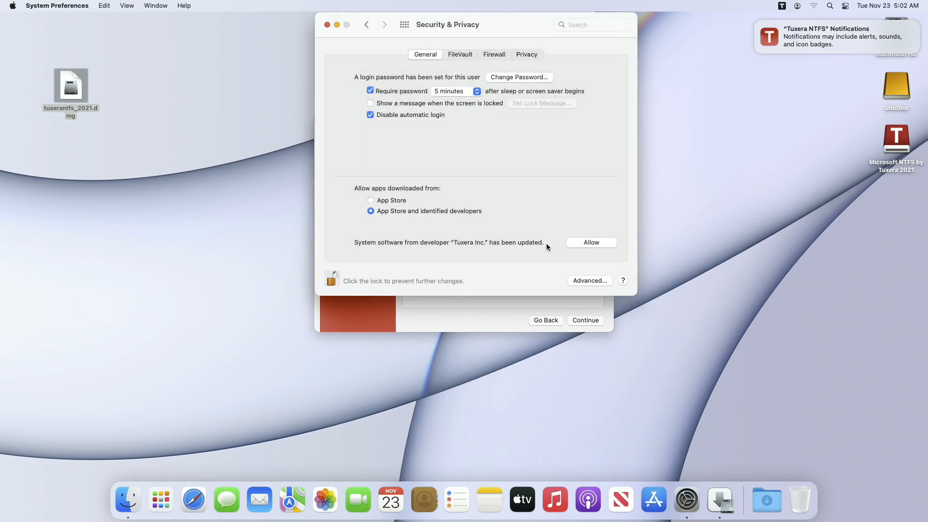
click(589, 242)
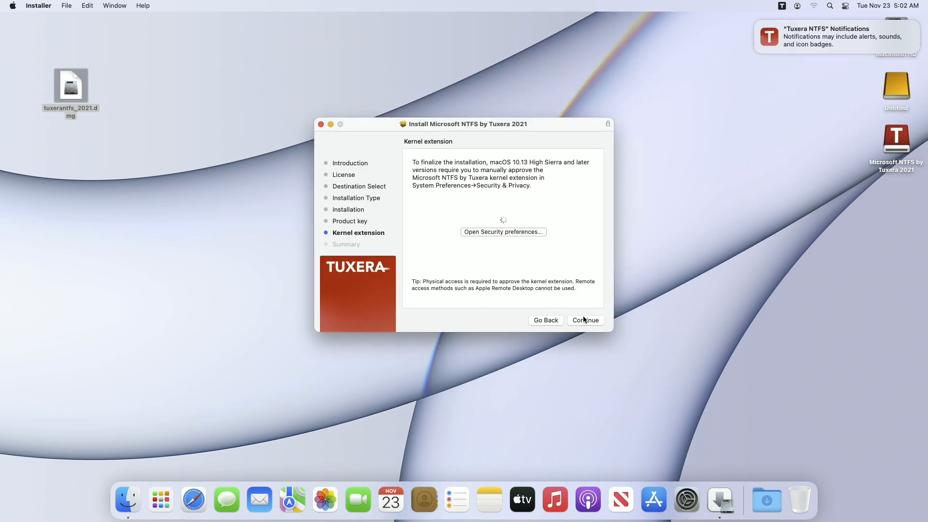
Finish the installation summary and restart the Mac
click(584, 320)
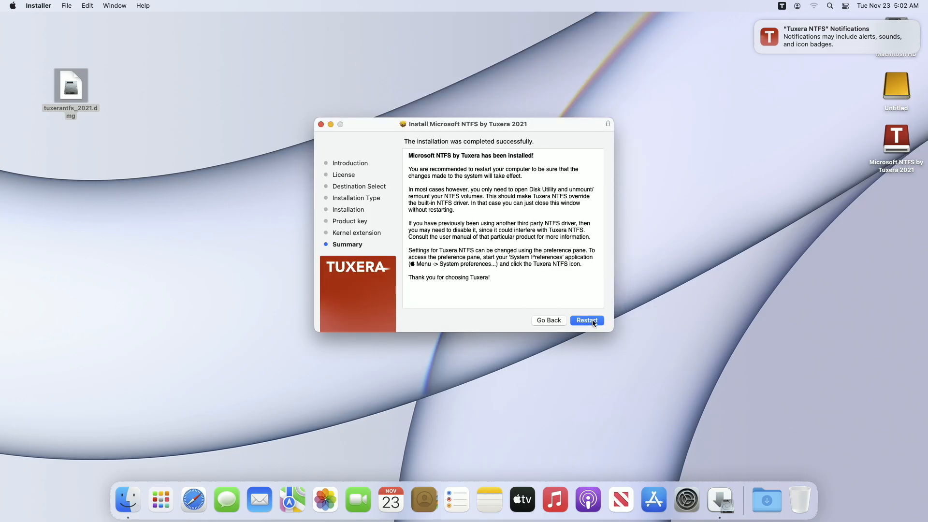
mouse_move(756, 23)
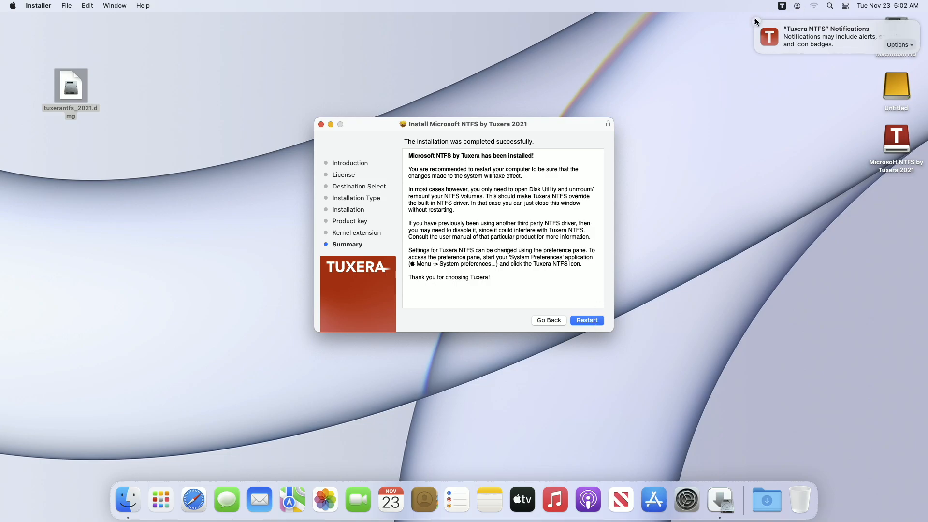
click(586, 320)
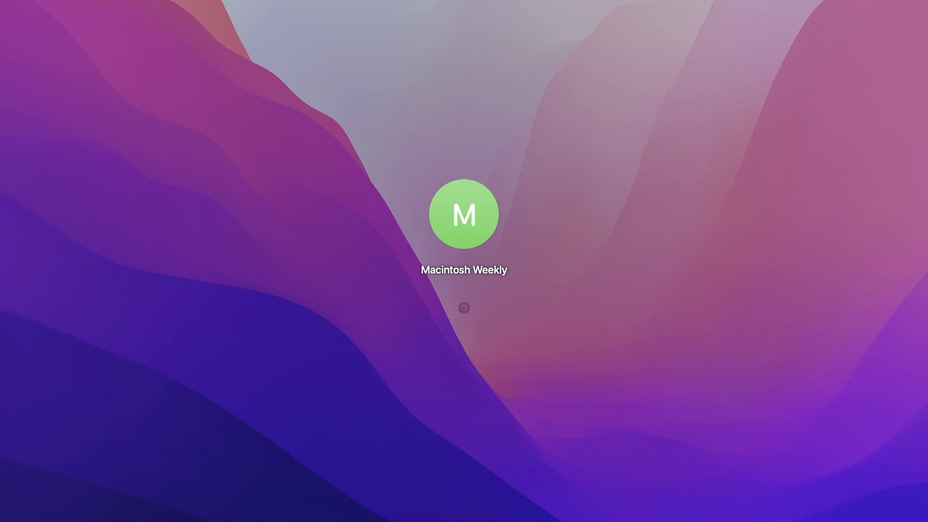
Log back in and create a new folder on the Untitled NTFS drive
click(464, 213)
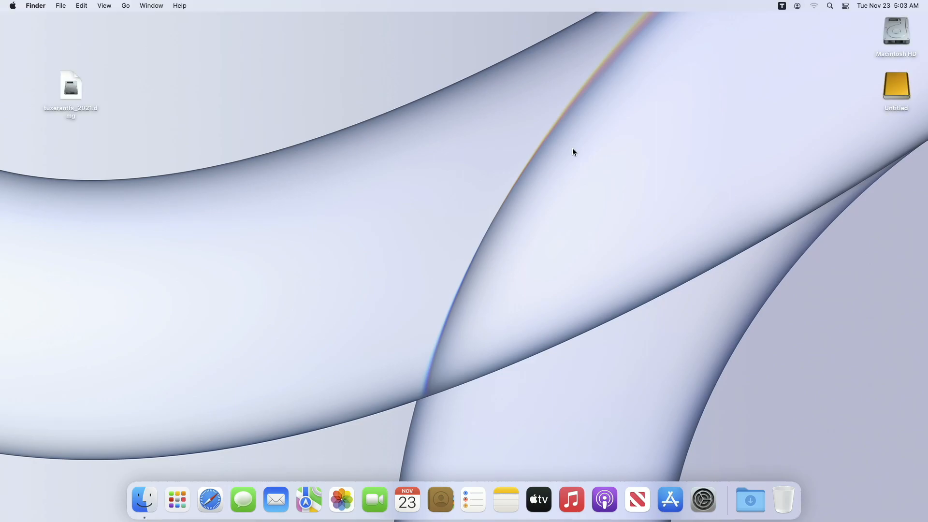
right_click(475, 148)
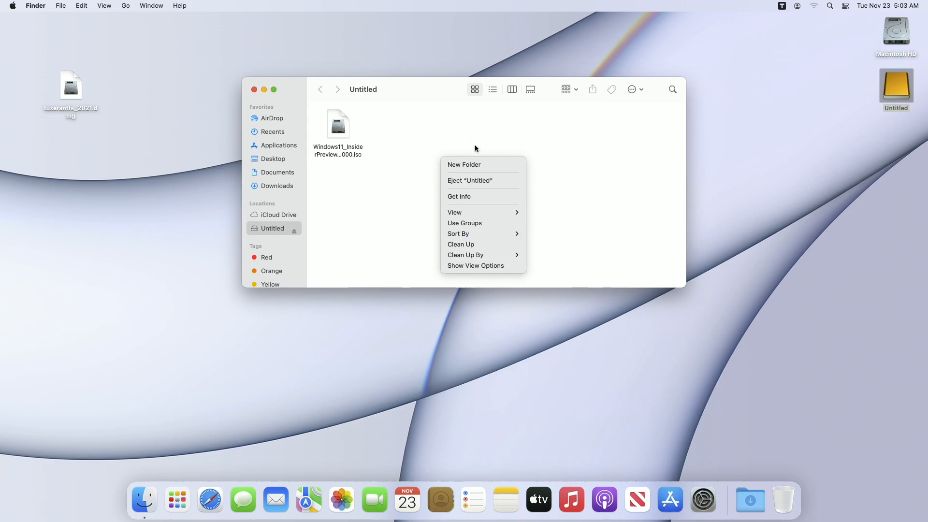
click(465, 164)
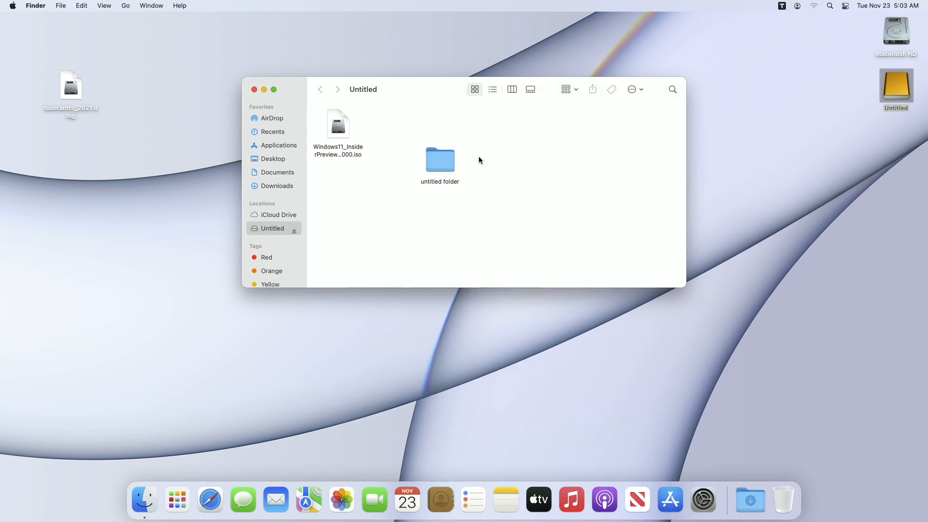
Confirm the Untitled drive's Get Info shows Tuxera NTFS, then close both windows
right_click(895, 86)
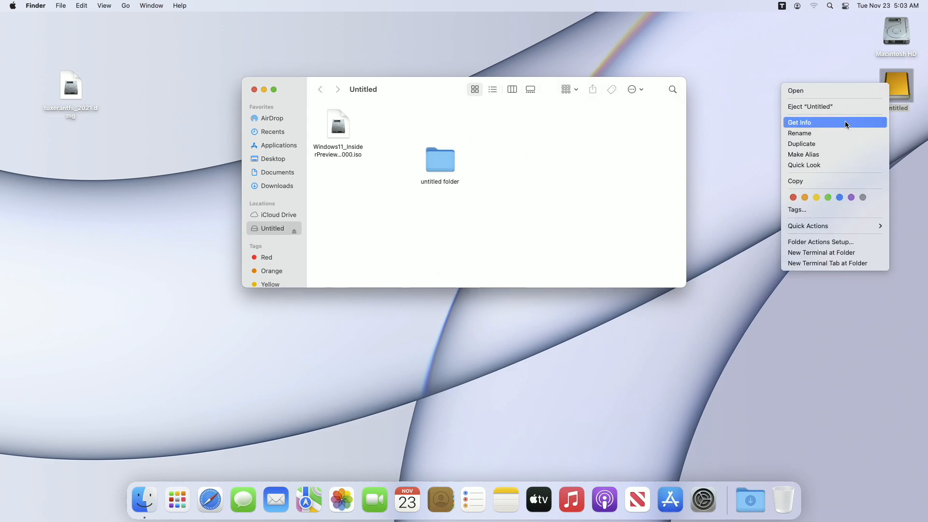
click(800, 123)
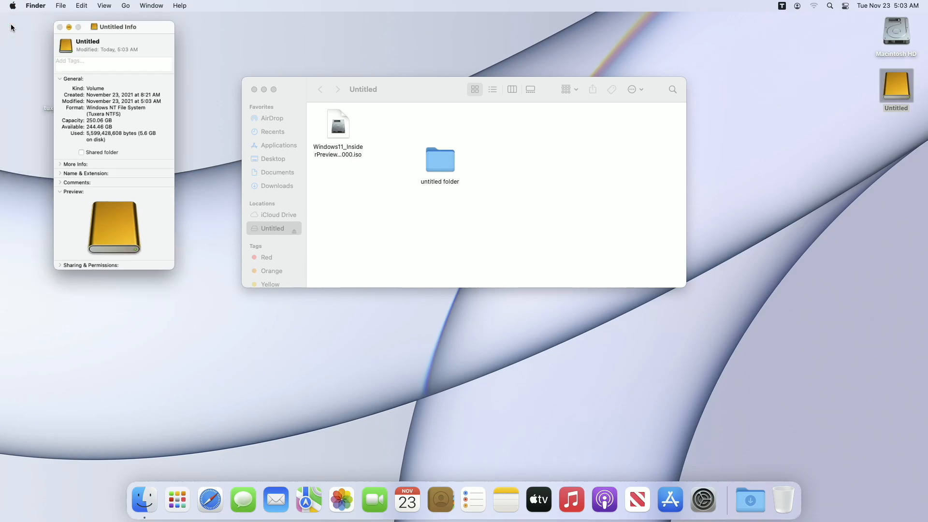
click(60, 28)
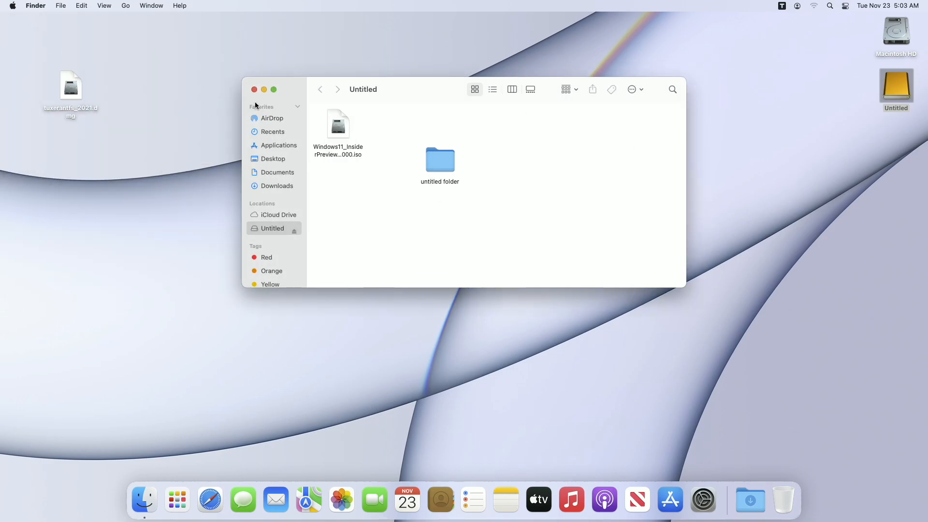
click(254, 88)
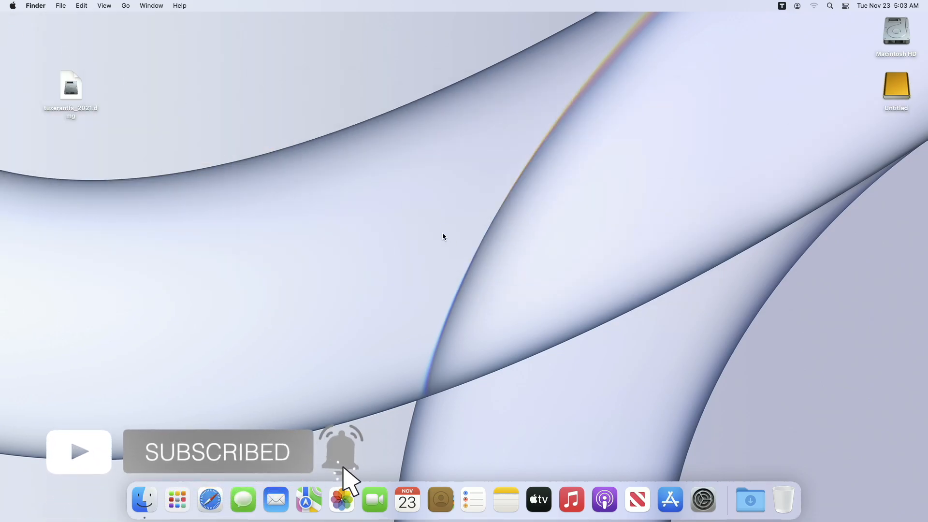